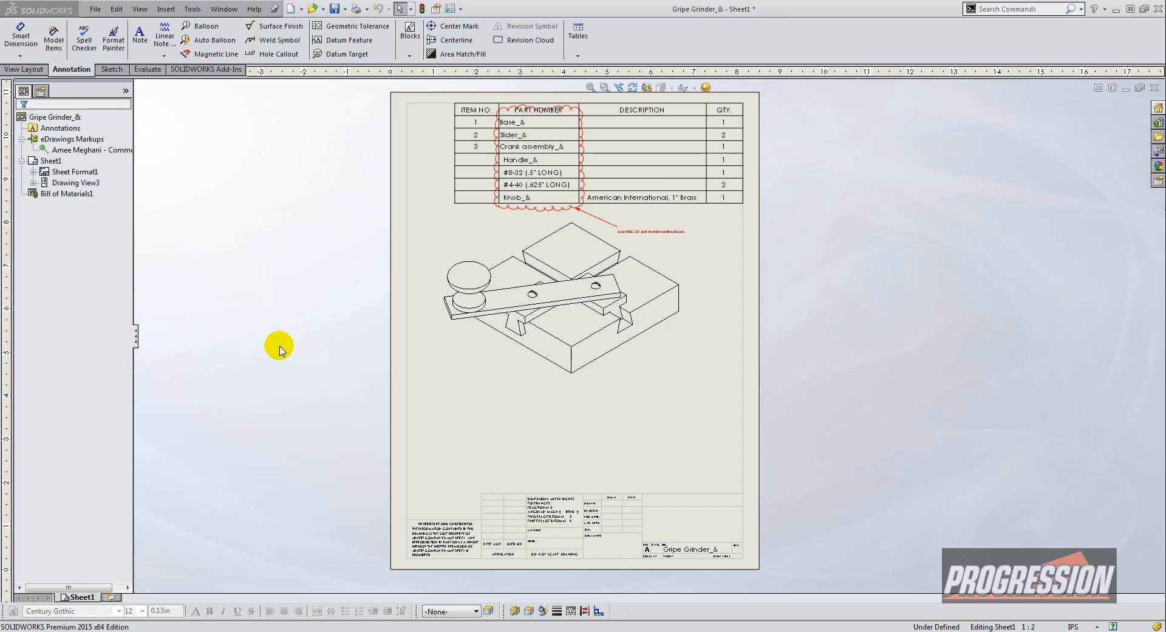
{"action": "mouse_move", "coordinate": [749, 565]}
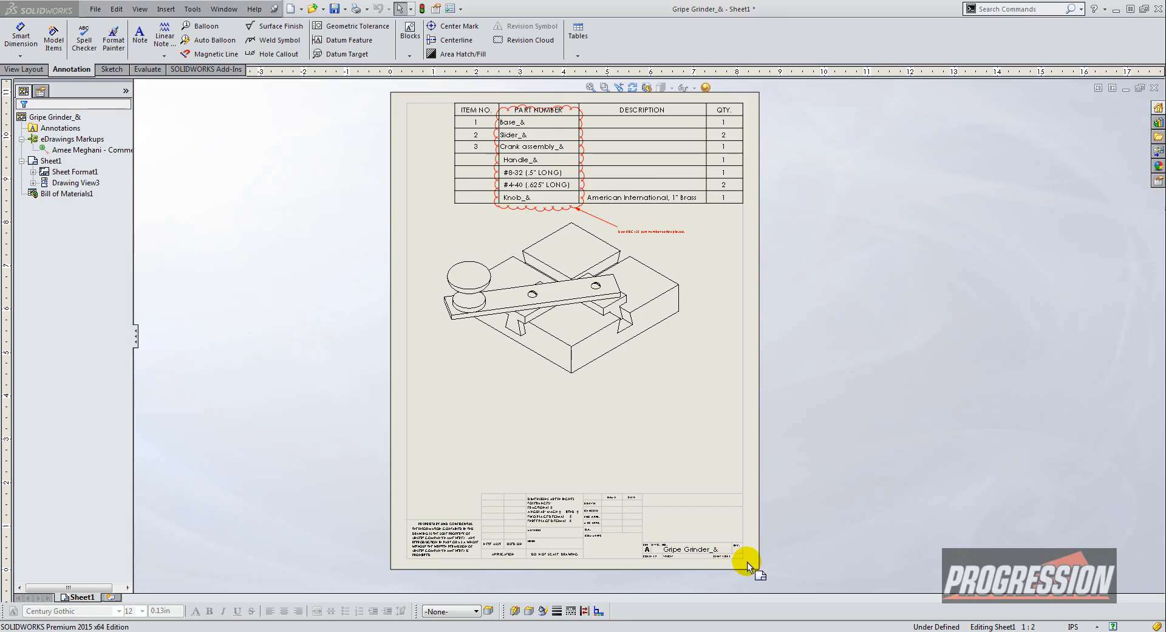
{"action": "mouse_move", "coordinate": [747, 490]}
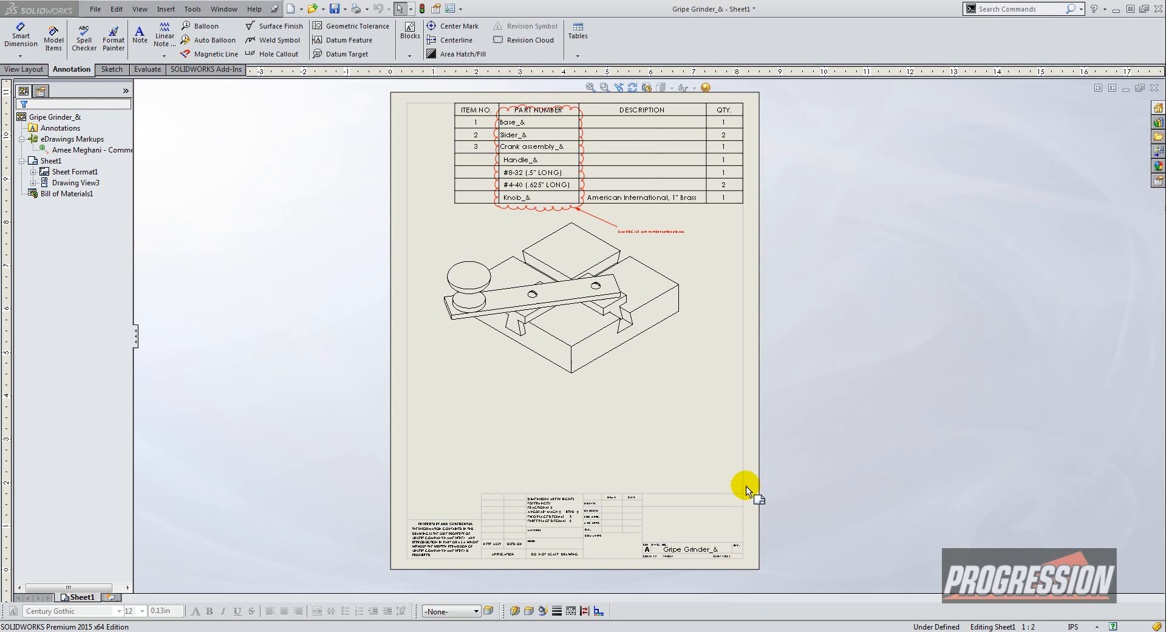
{"action": "mouse_move", "coordinate": [751, 541]}
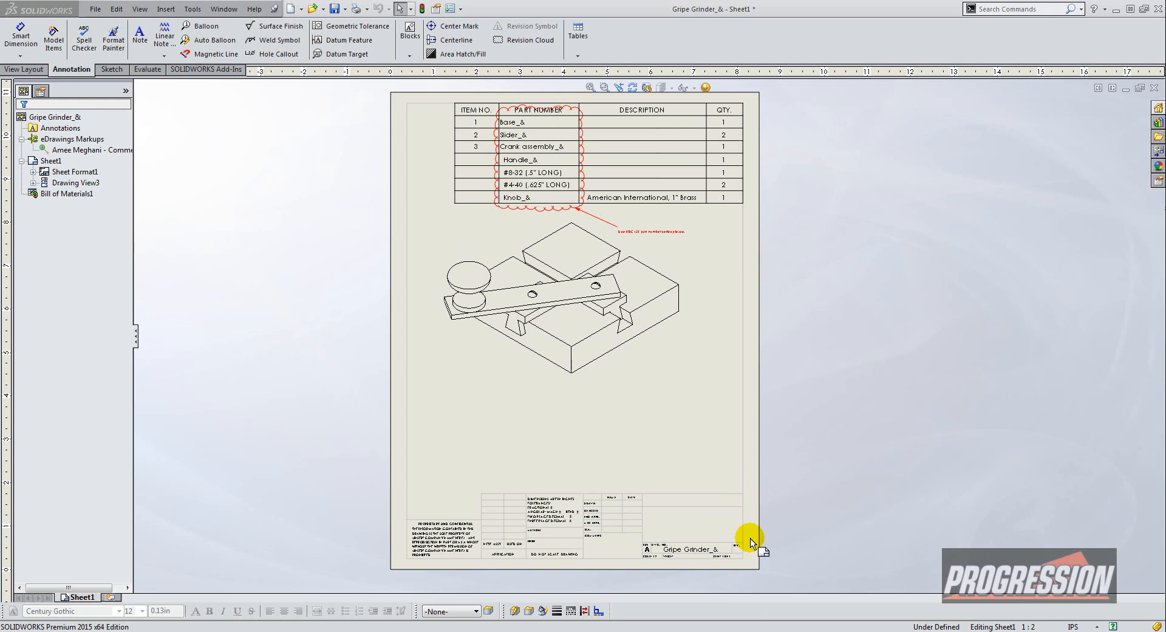
{"action": "mouse_move", "coordinate": [753, 513]}
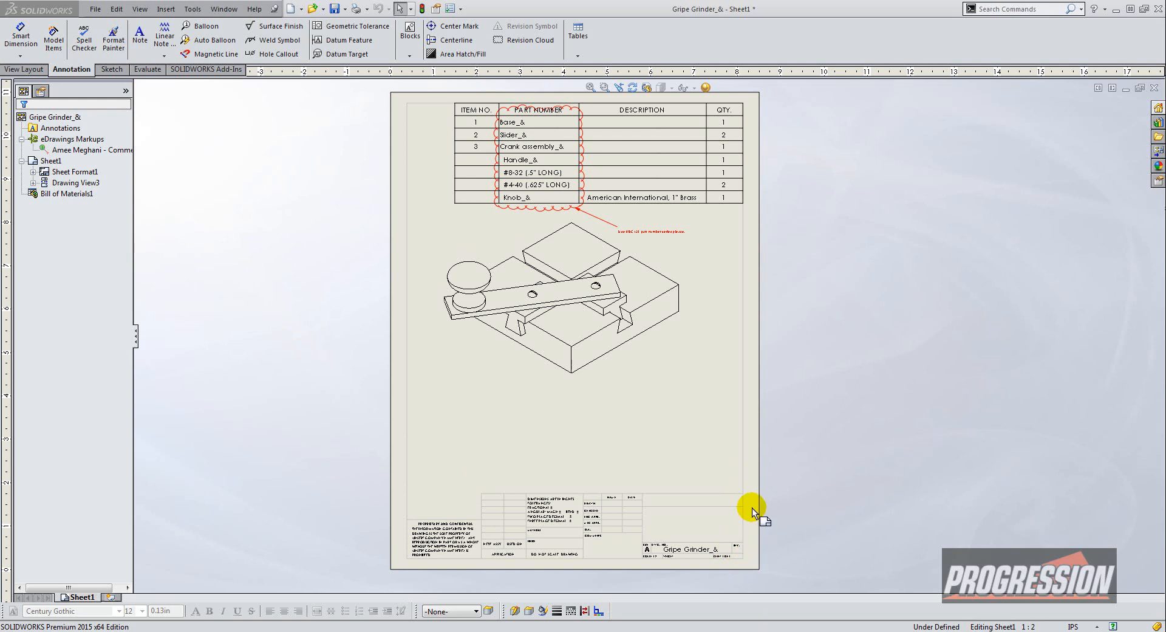
{"action": "mouse_move", "coordinate": [657, 466]}
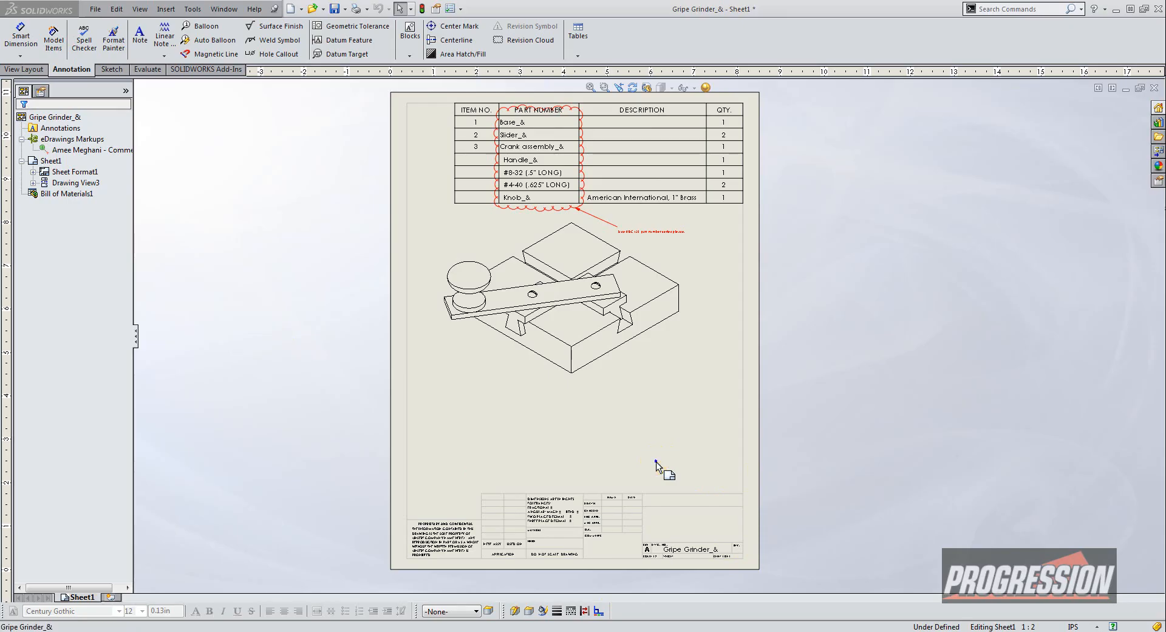
Switch the drawing into Edit Sheet Format mode from the sheet's right-click menu
{"action": "right_click", "coordinate": [634, 407]}
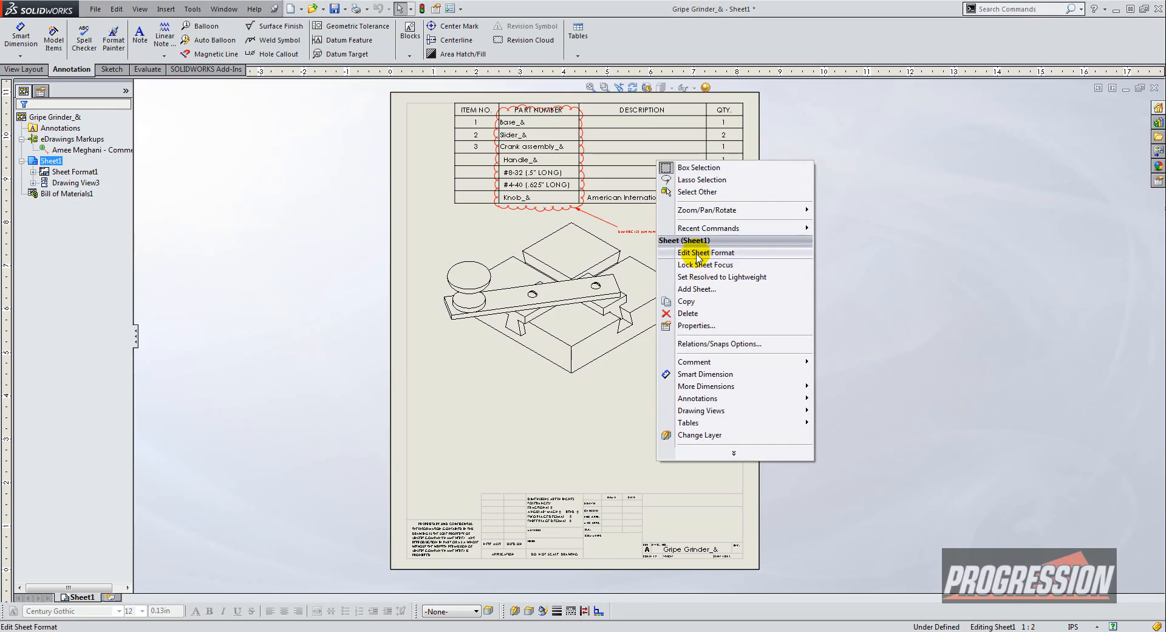
{"action": "left_click", "coordinate": [704, 252]}
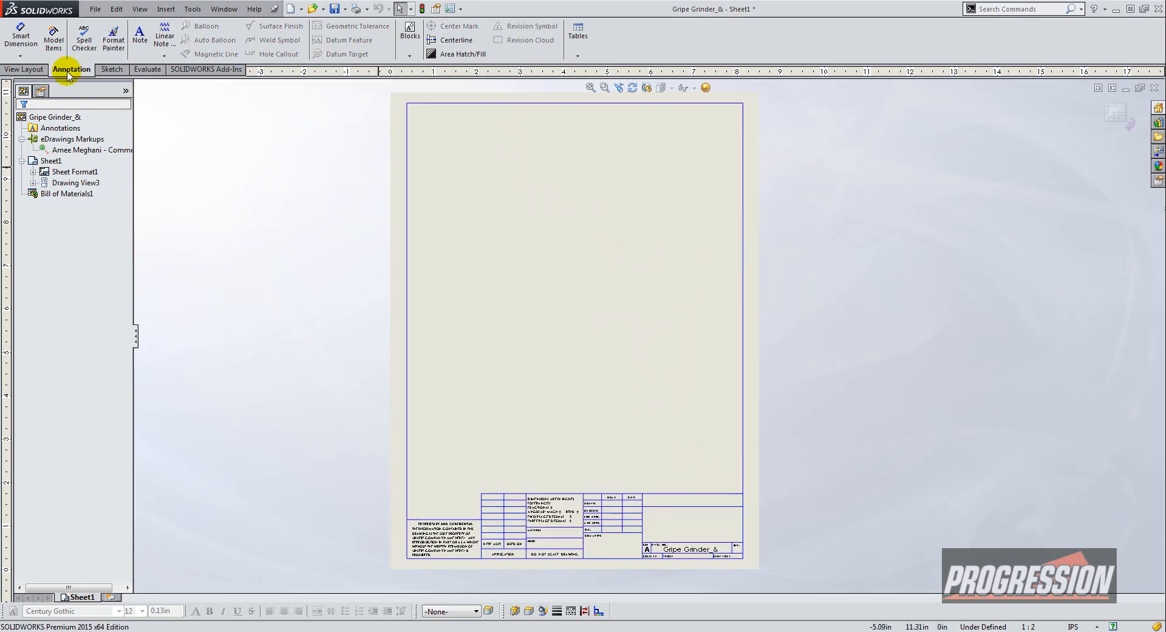
Place a new empty note just right of the title block's bottom corner
{"action": "left_click", "coordinate": [139, 34]}
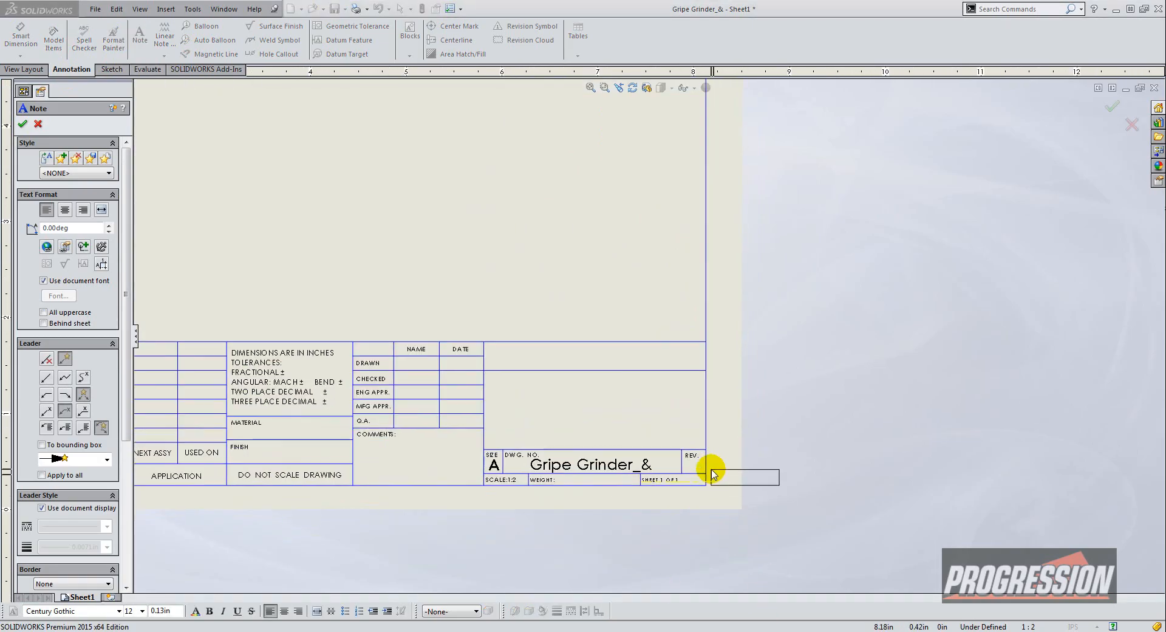
{"action": "left_click", "coordinate": [719, 475]}
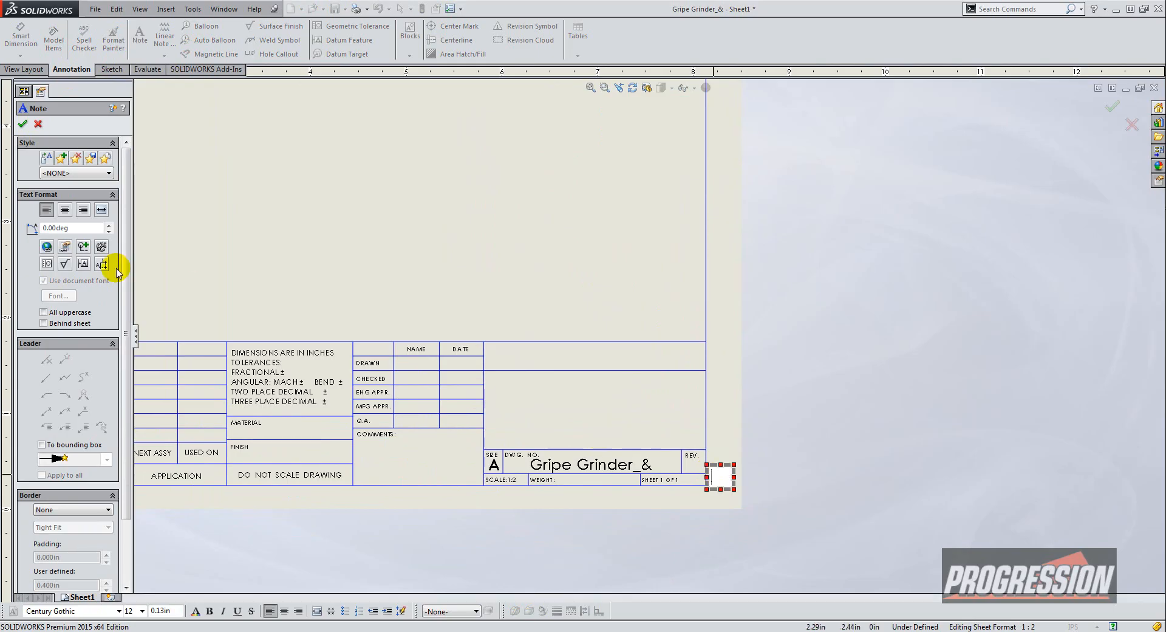
{"action": "mouse_move", "coordinate": [65, 246]}
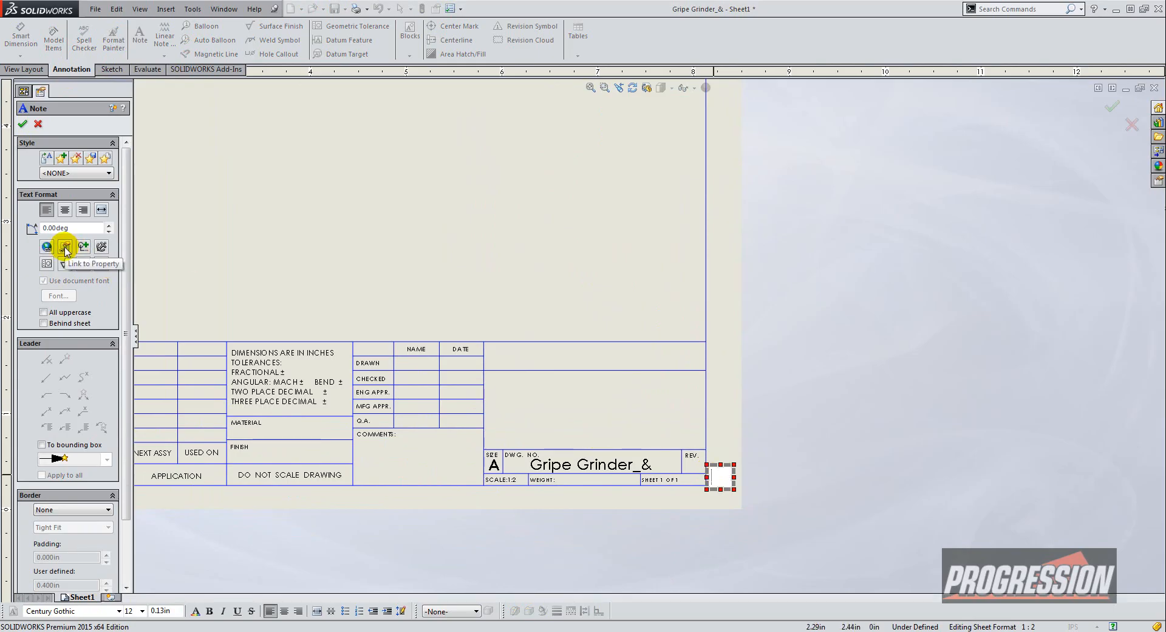
Link the note to the SW-Folder Name property so it shows the folder path
{"action": "left_click", "coordinate": [64, 246]}
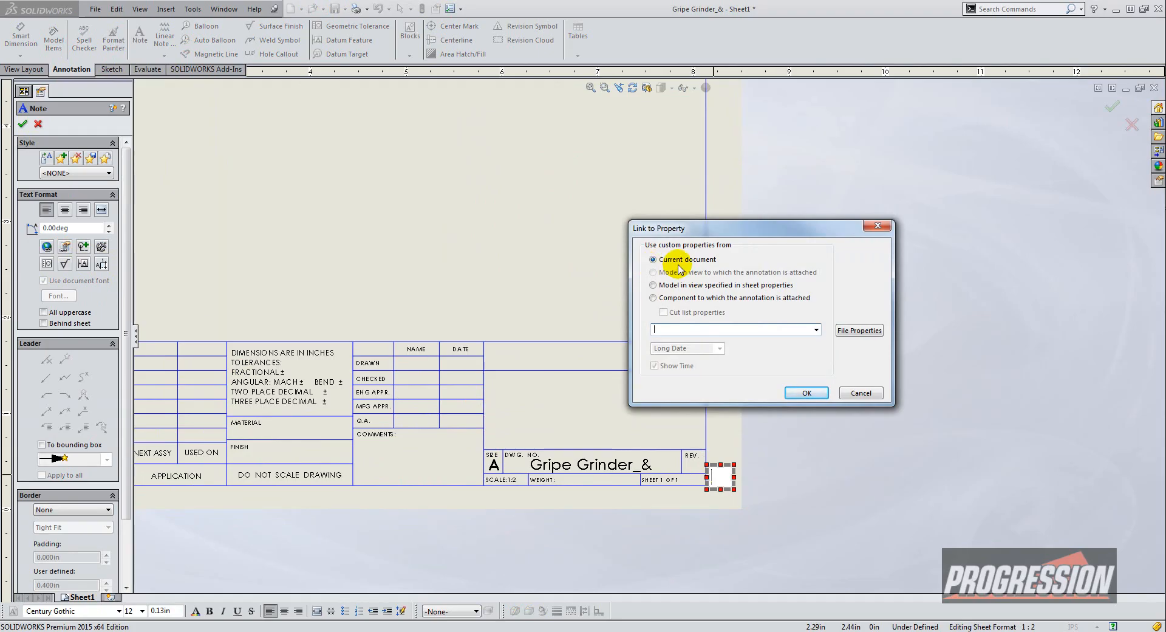
{"action": "left_click", "coordinate": [816, 328]}
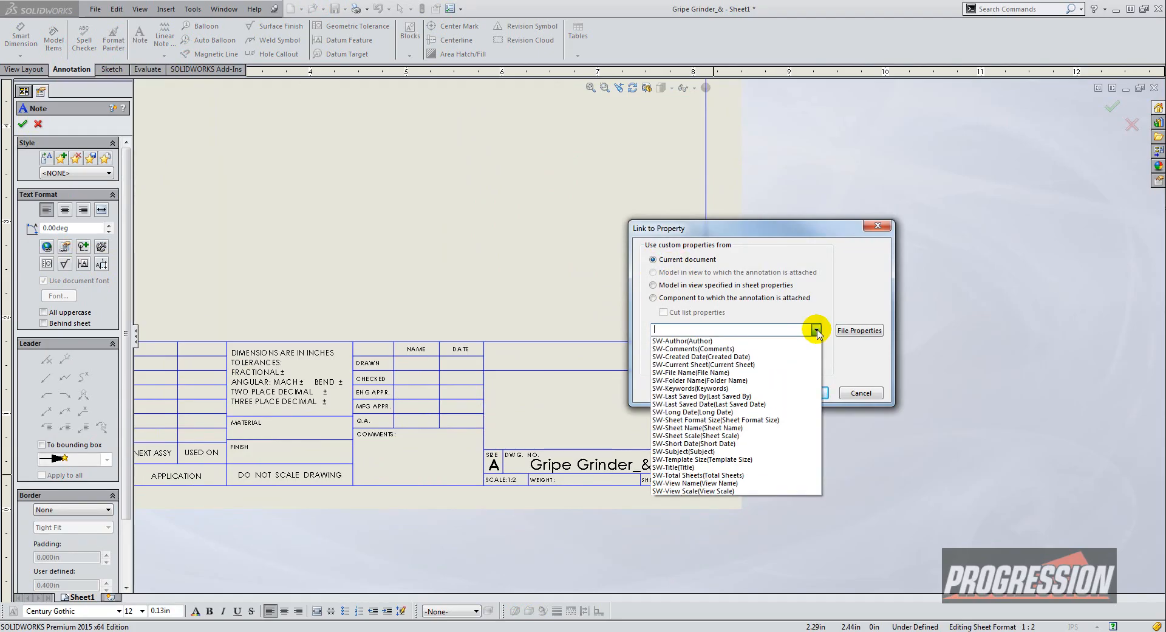
{"action": "mouse_move", "coordinate": [685, 355]}
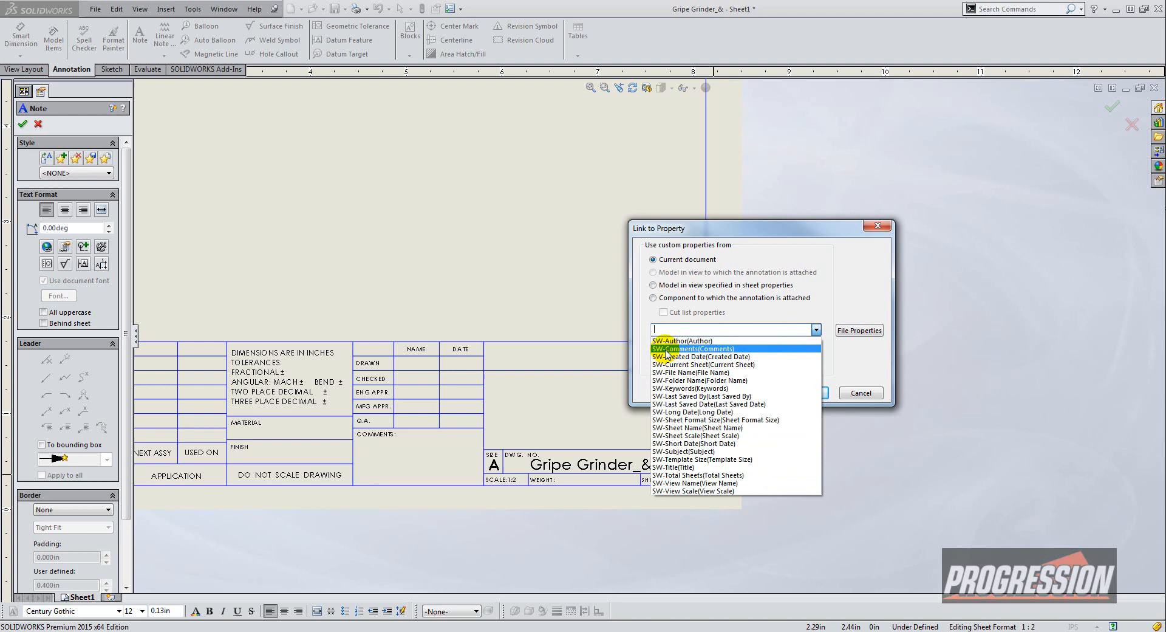
{"action": "mouse_move", "coordinate": [673, 380]}
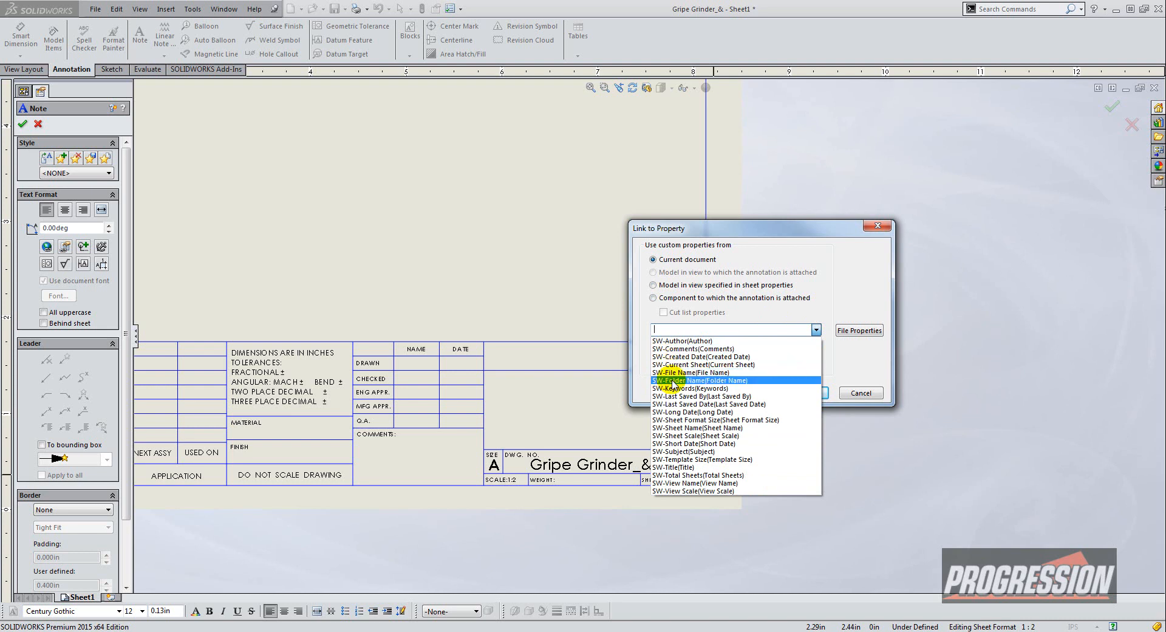
{"action": "mouse_move", "coordinate": [679, 383]}
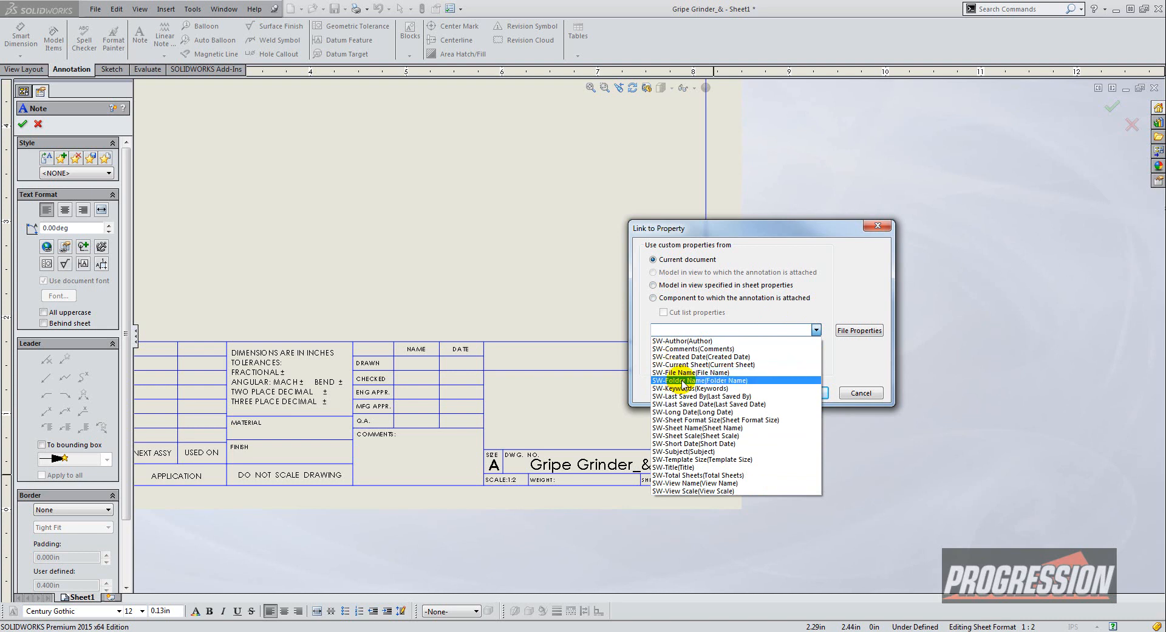
{"action": "left_click", "coordinate": [699, 380]}
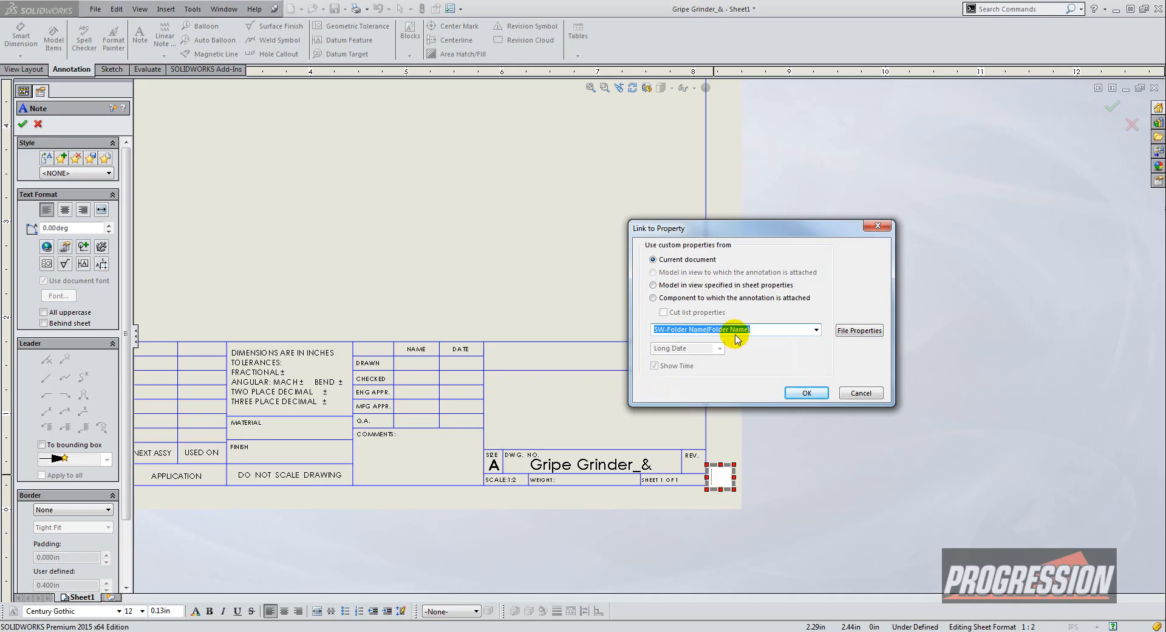
{"action": "left_click", "coordinate": [805, 392]}
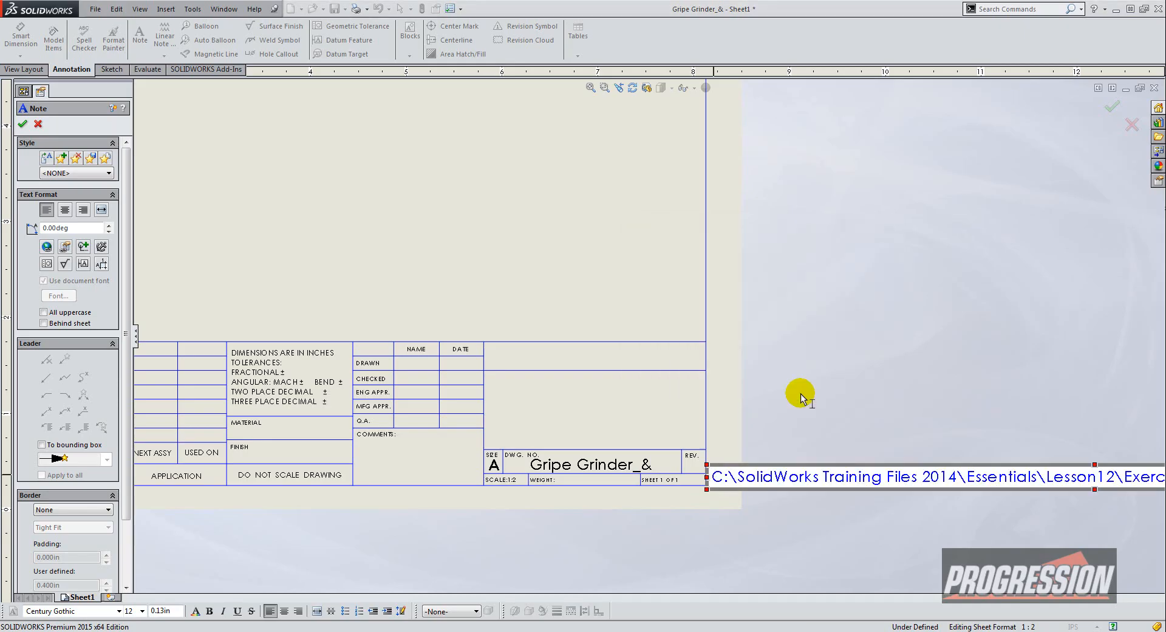
{"action": "mouse_move", "coordinate": [777, 528]}
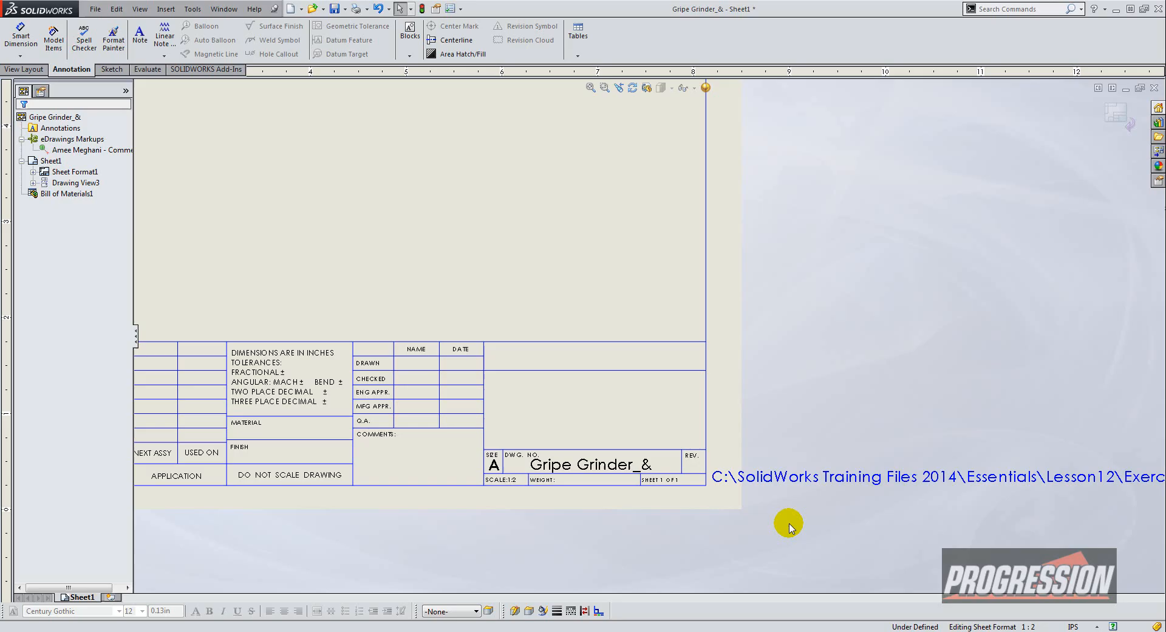
{"action": "mouse_move", "coordinate": [733, 483]}
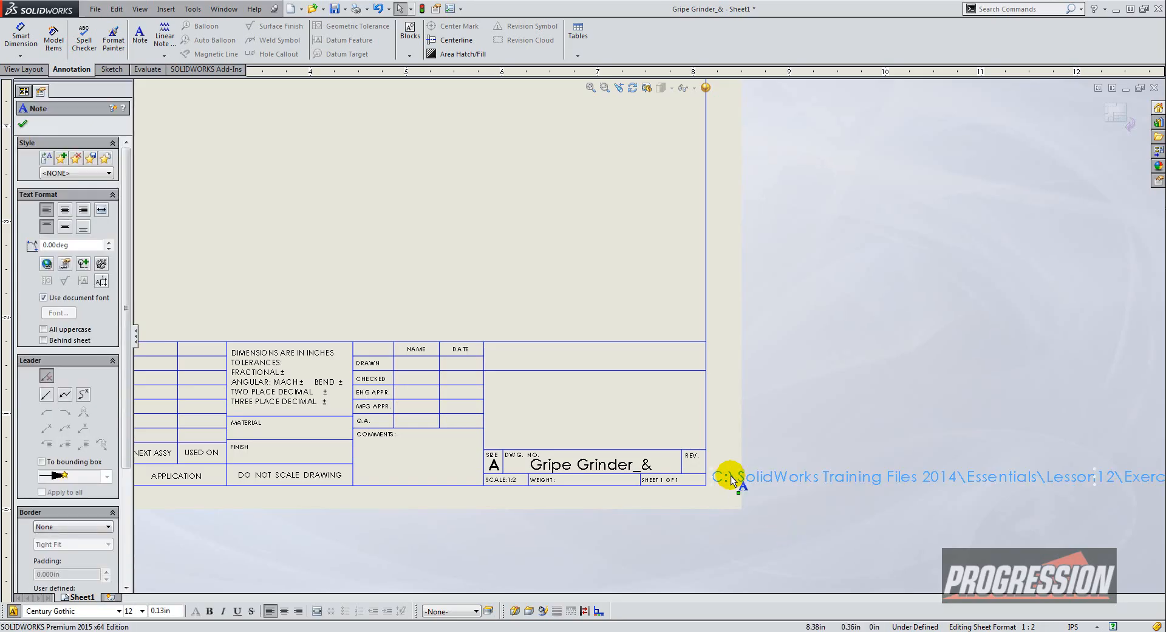
{"action": "mouse_move", "coordinate": [129, 311]}
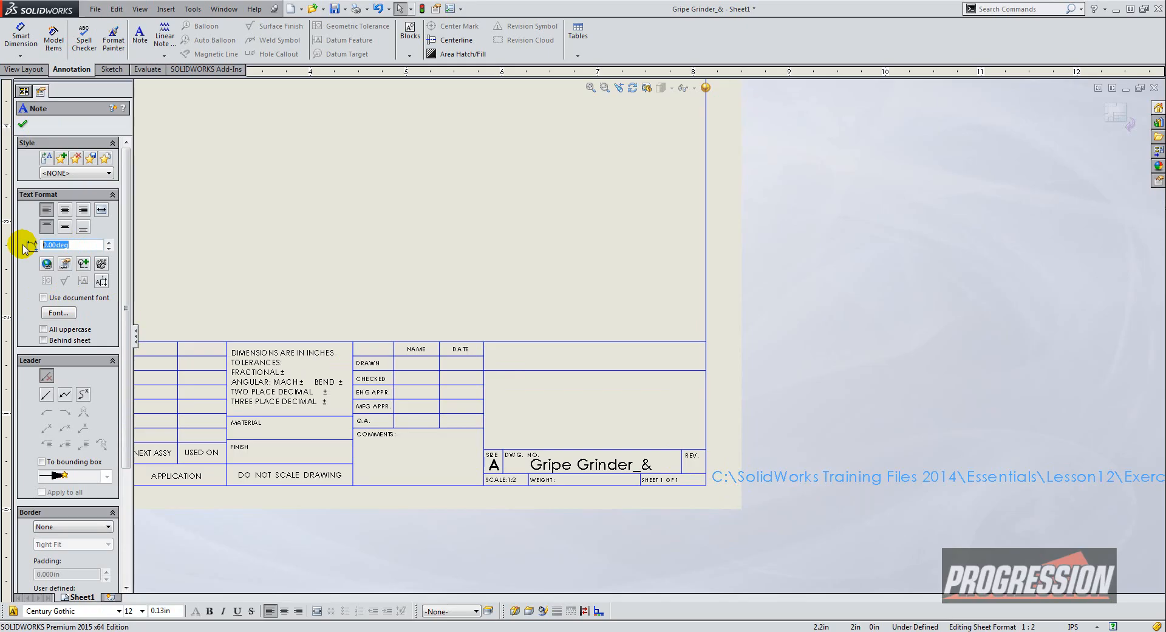
Set the folder-path note's angle to 90 degrees so it runs vertically
{"action": "type", "text": "0"}
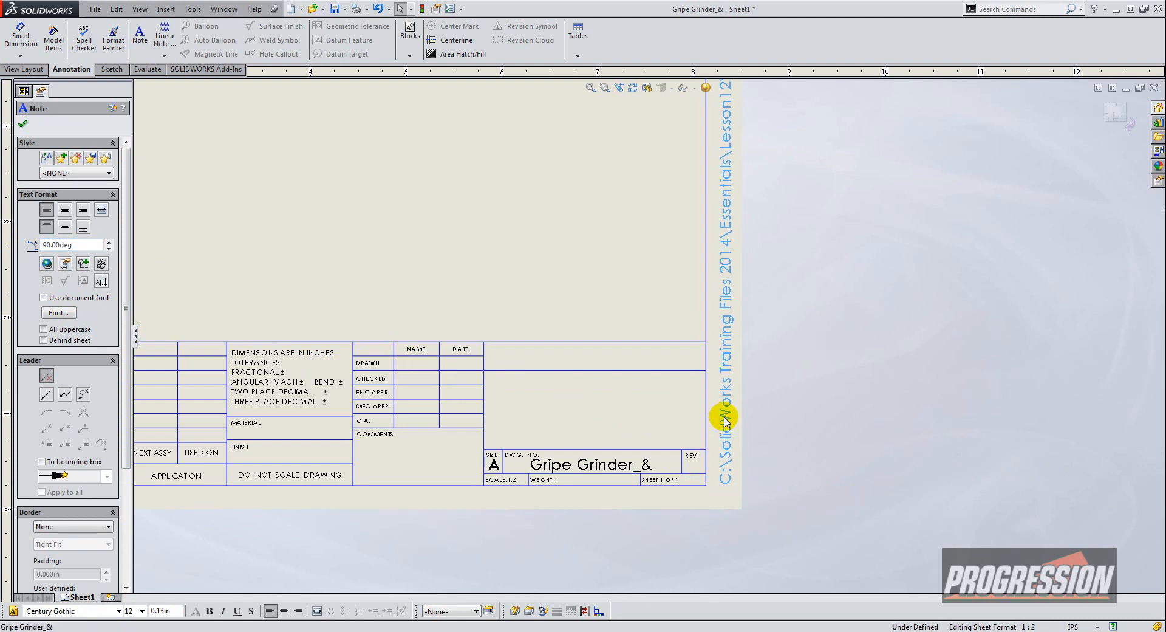
{"action": "mouse_move", "coordinate": [778, 416]}
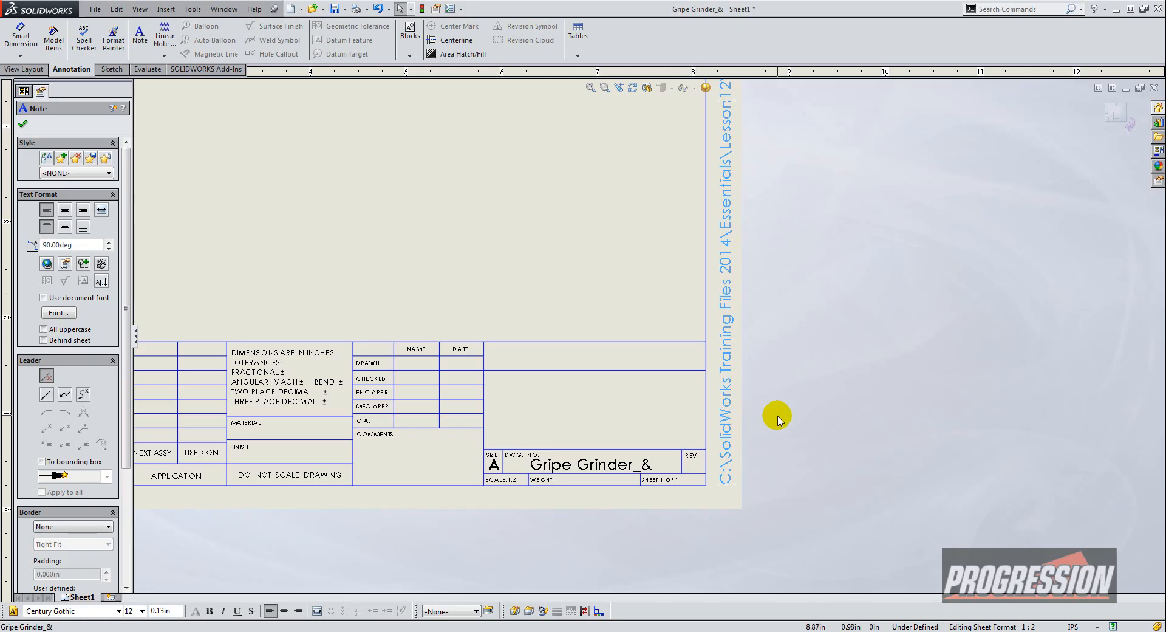